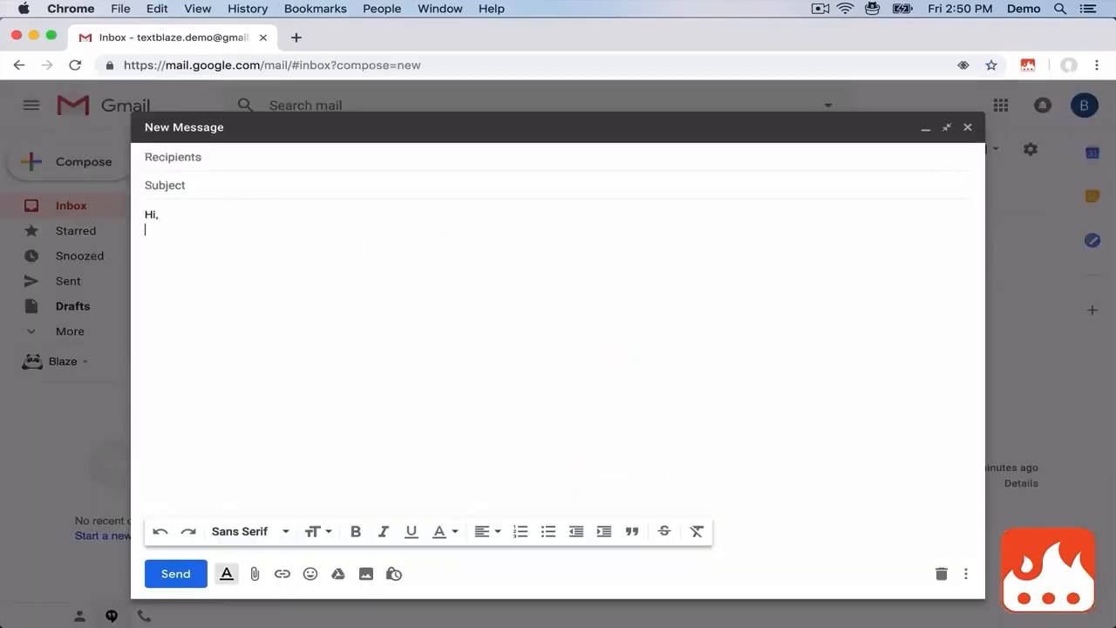
Type the conference attendance and availability sentences by hand into the Gmail draft
{"action": "type", "text": "I wanted to check to see if you would be attending the conference next week."}
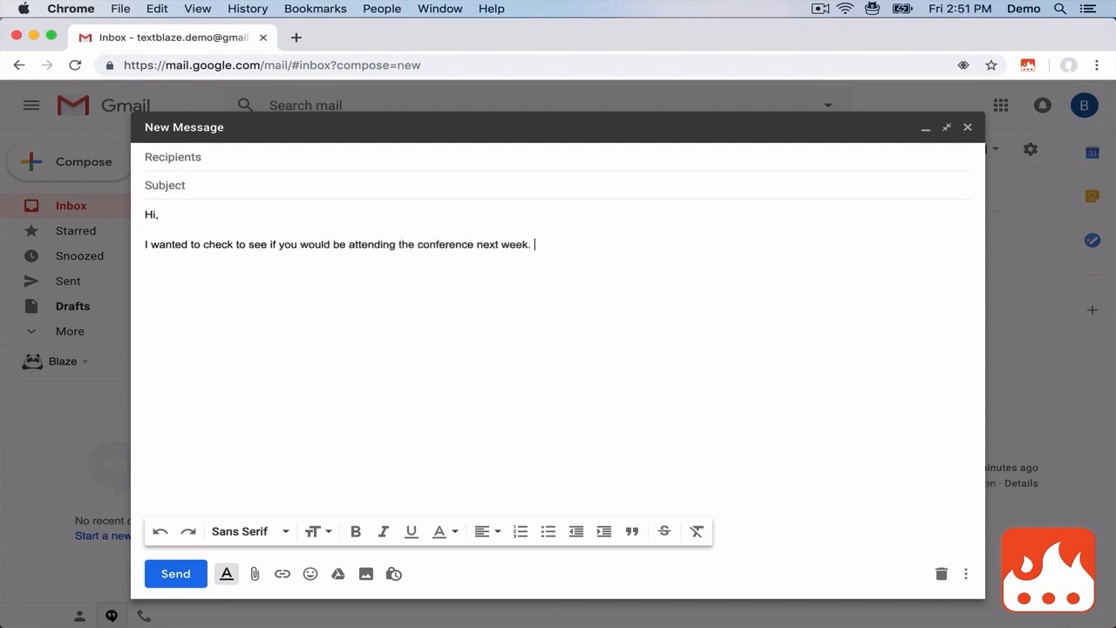
{"action": "type", "text": "It would be great to have you there if you had availability."}
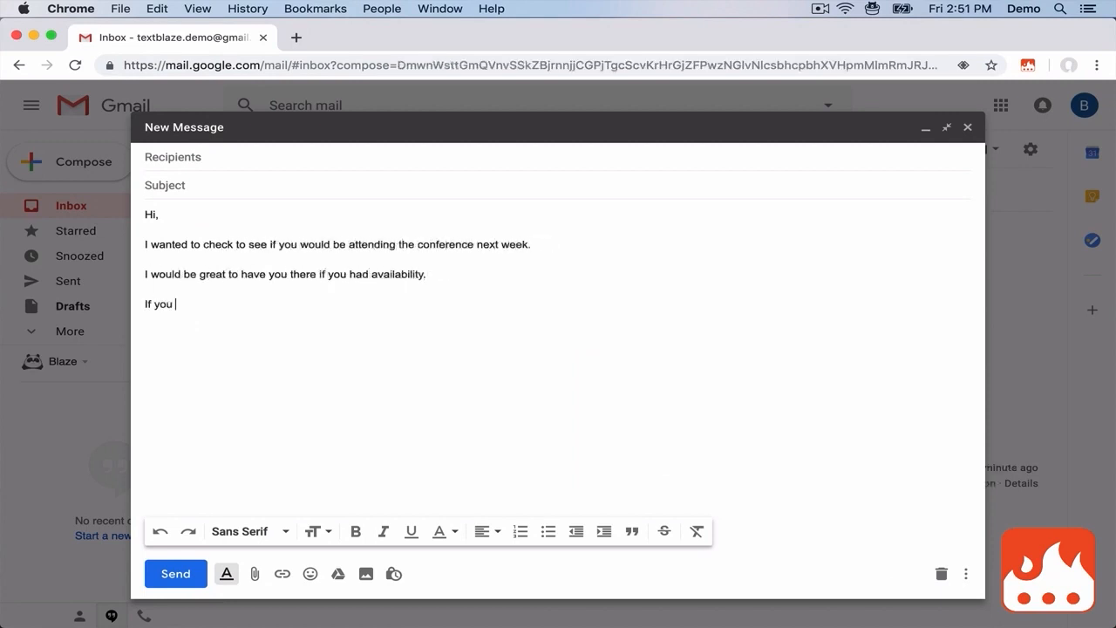
{"action": "type", "text": "can attend, please let me know by next week so that we can res"}
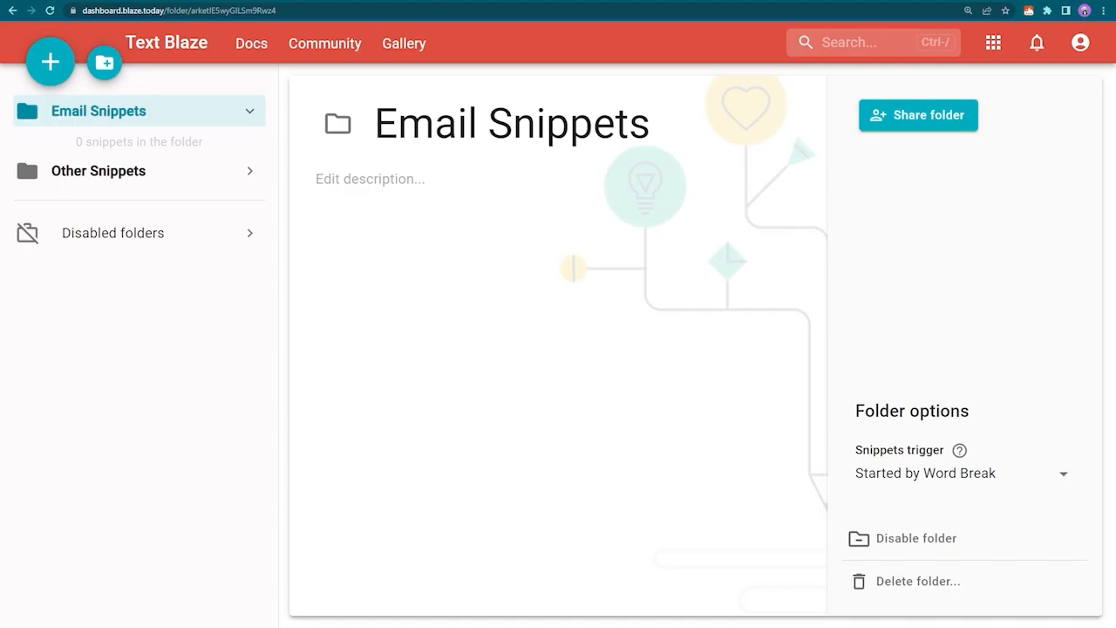
{"action": "mouse_move", "coordinate": [49, 61]}
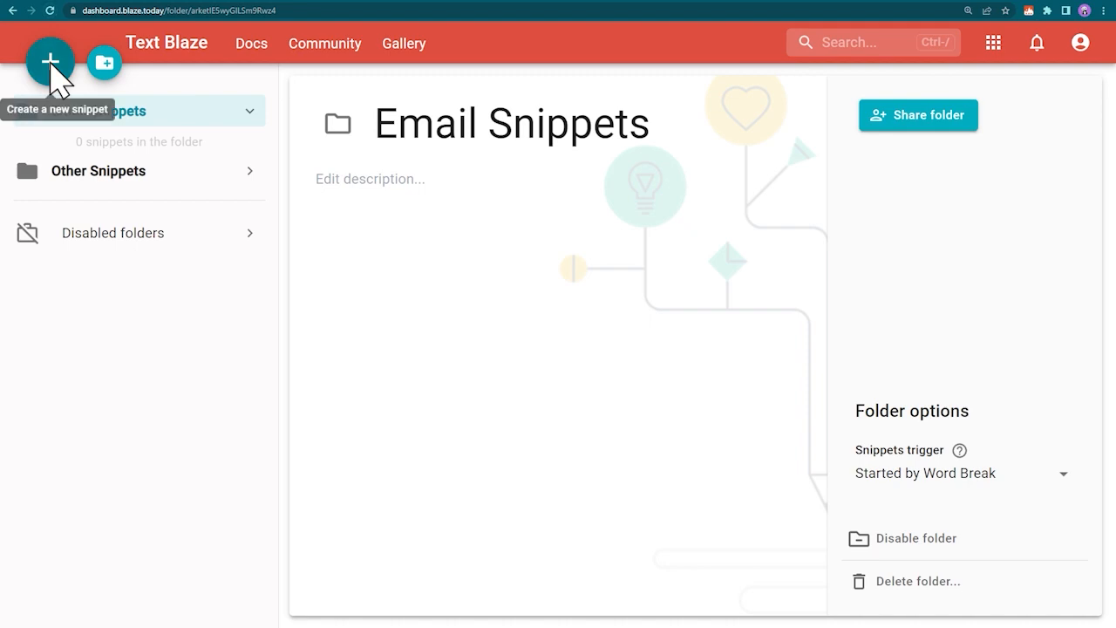
Add a snippet labelled 'Conference Reminder' with shortcut /confirm containing the conference email
{"action": "left_click", "coordinate": [50, 61]}
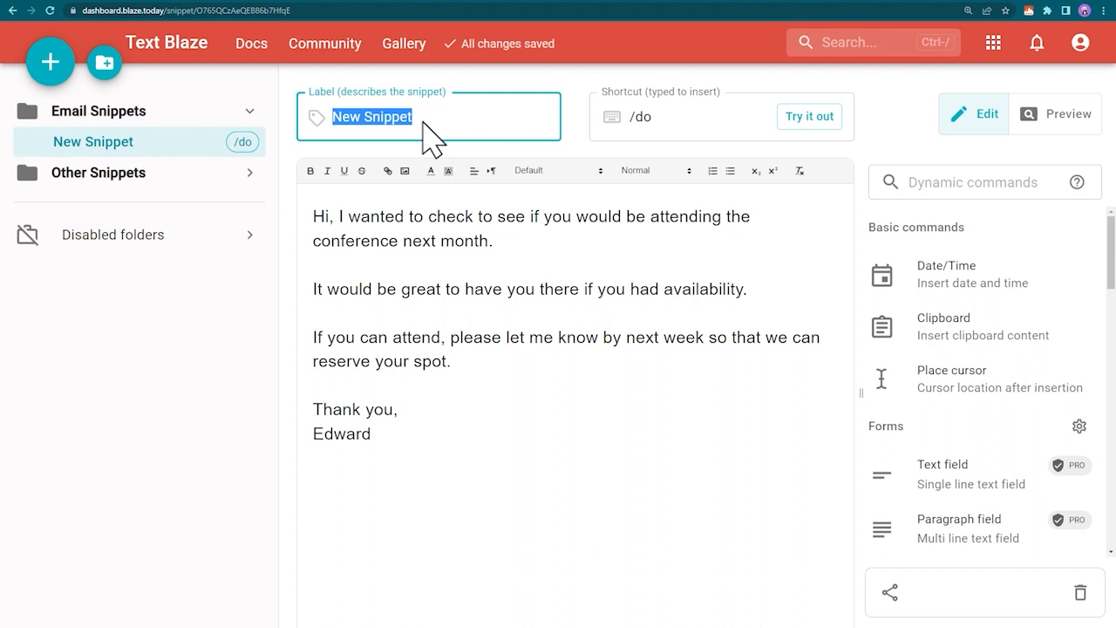
{"action": "type", "text": "Conference Remi"}
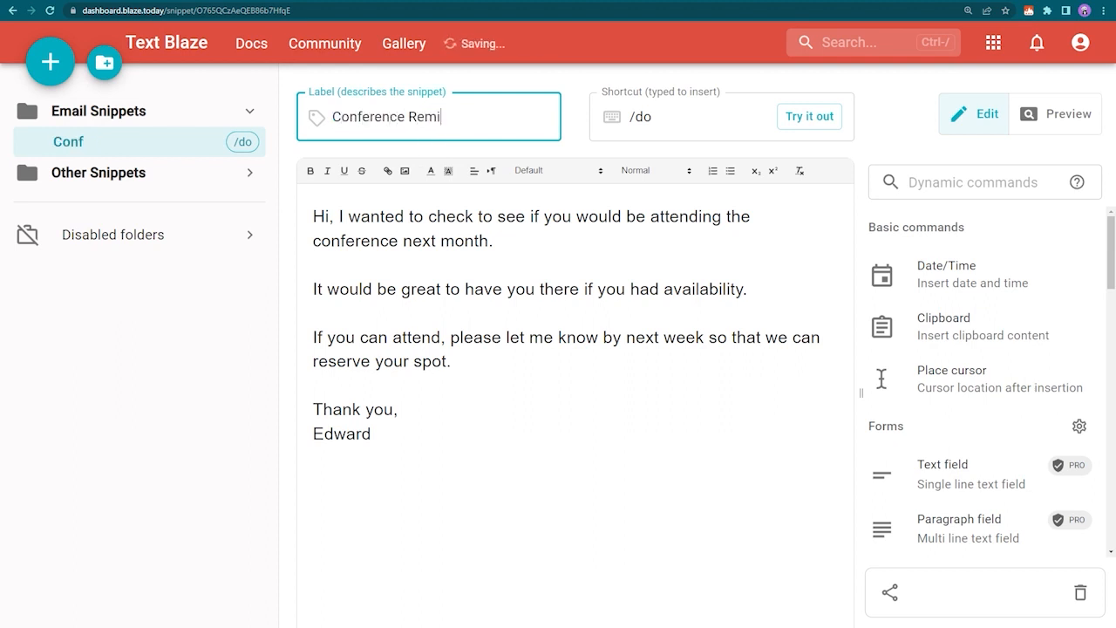
{"action": "type", "text": "confirm"}
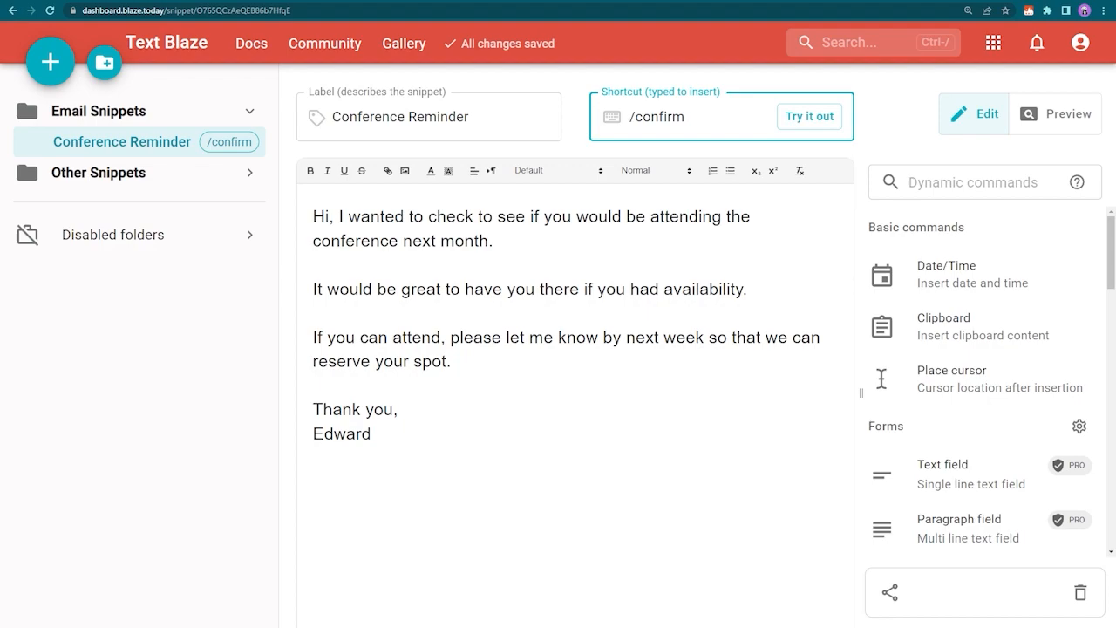
{"action": "left_click", "coordinate": [165, 37]}
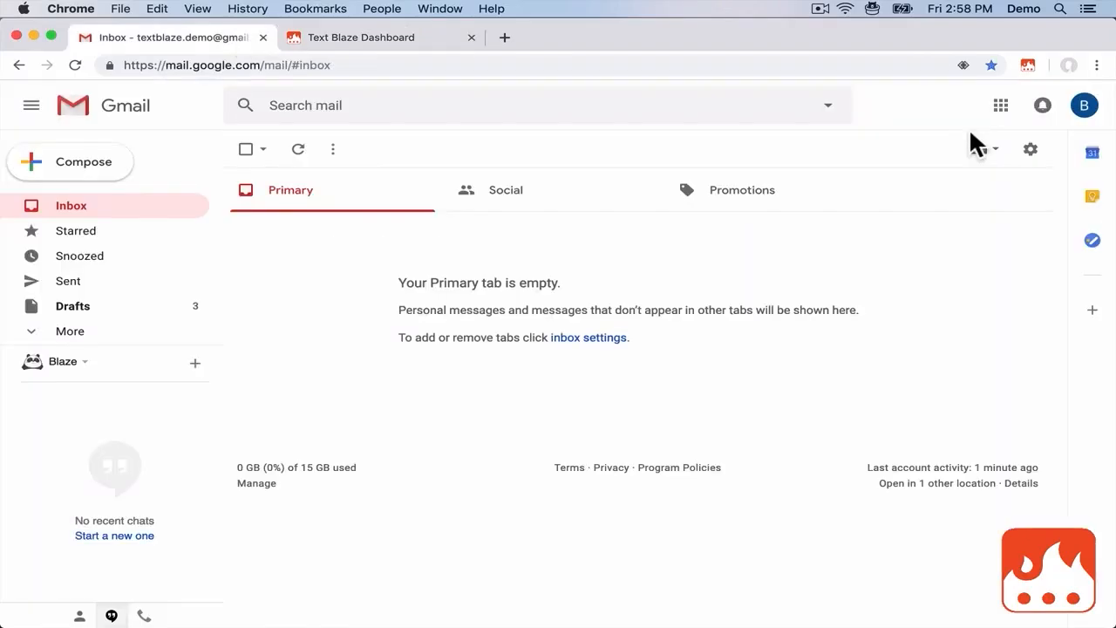
Compose a Gmail message expanded from /confirm, with subject 'Confirmation'
{"action": "left_click", "coordinate": [70, 161]}
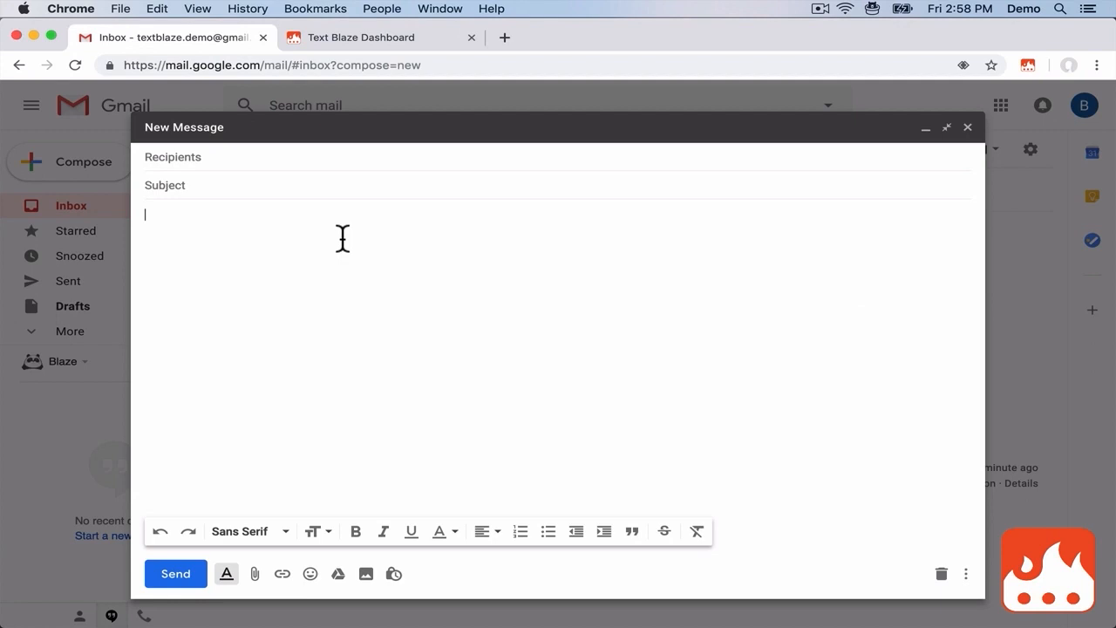
{"action": "type", "text": "Hi,"}
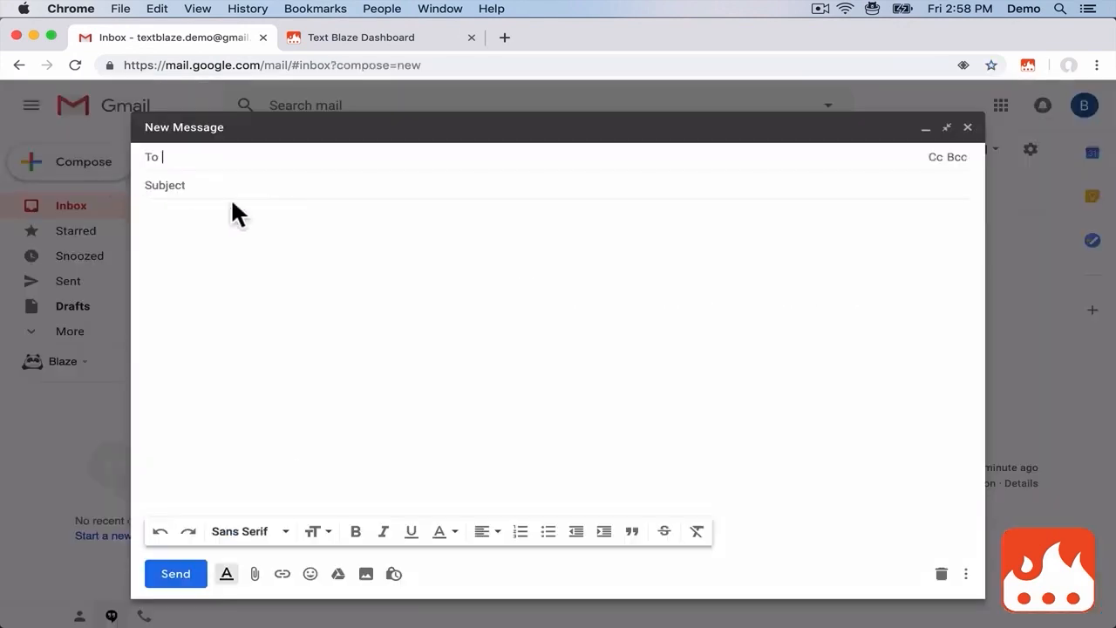
{"action": "type", "text": "Hi,"}
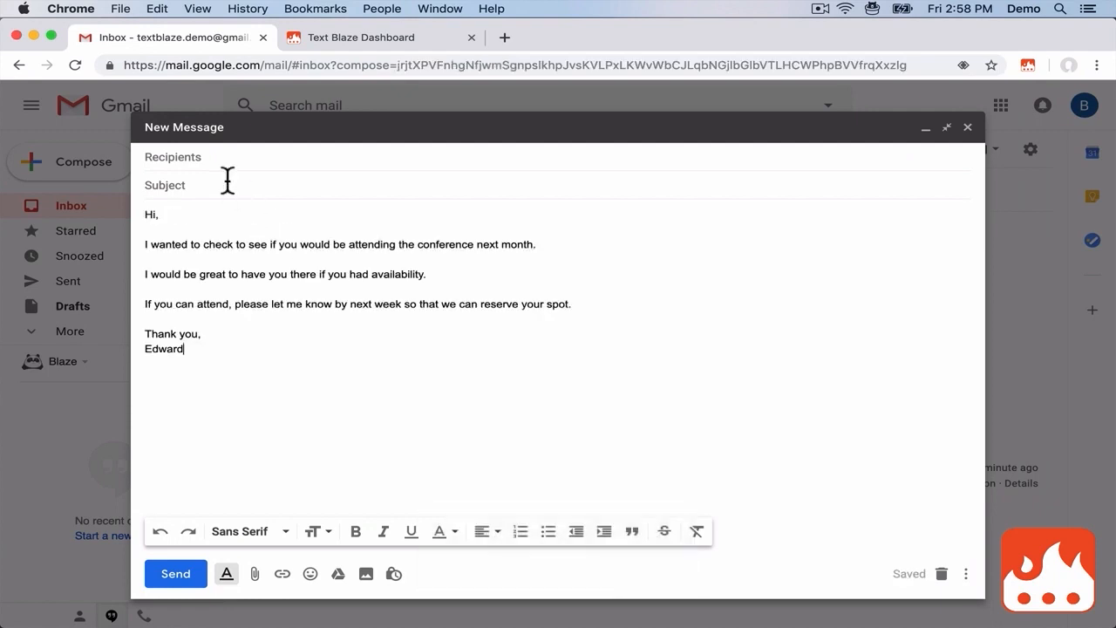
{"action": "type", "text": "Confirm"}
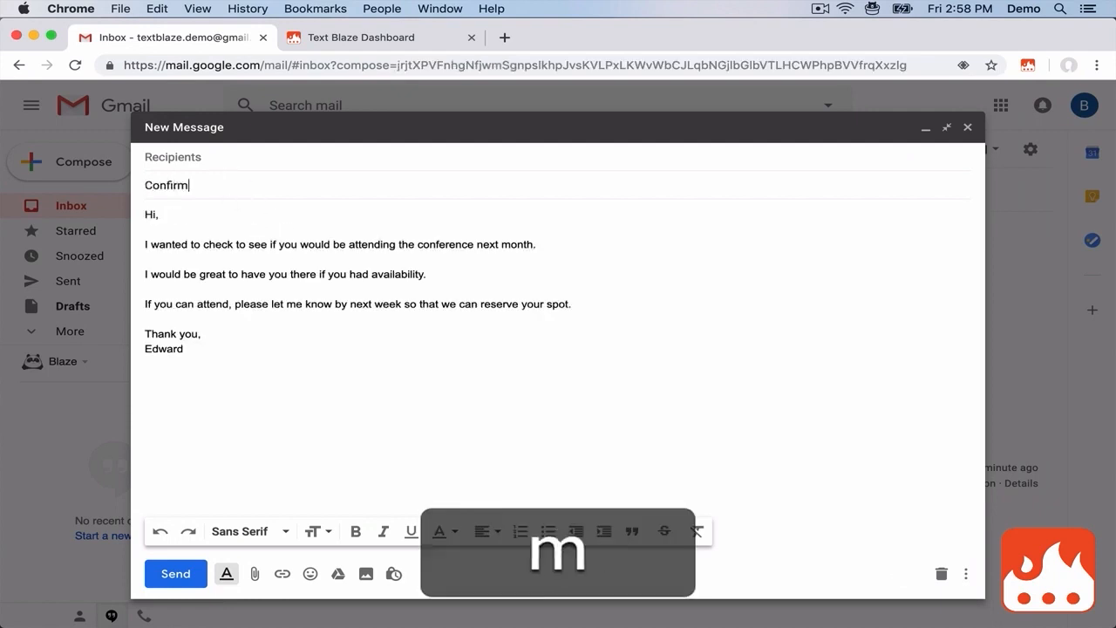
{"action": "type", "text": "ation"}
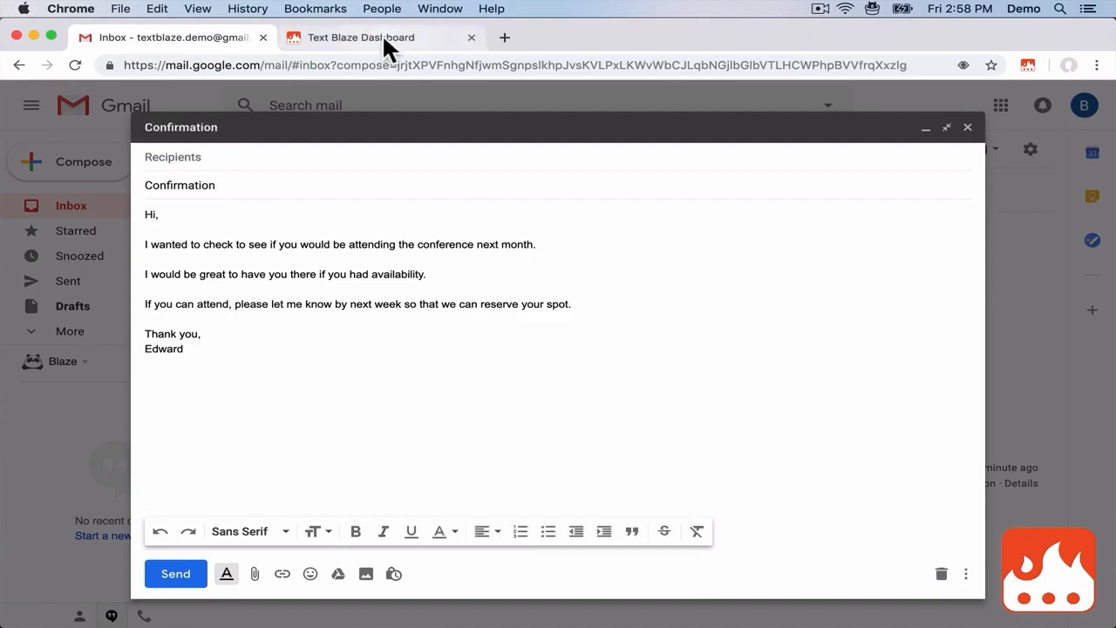
Format the snippet with a bold availability sentence and underlined 'let me know by next week'
{"action": "left_click", "coordinate": [361, 38]}
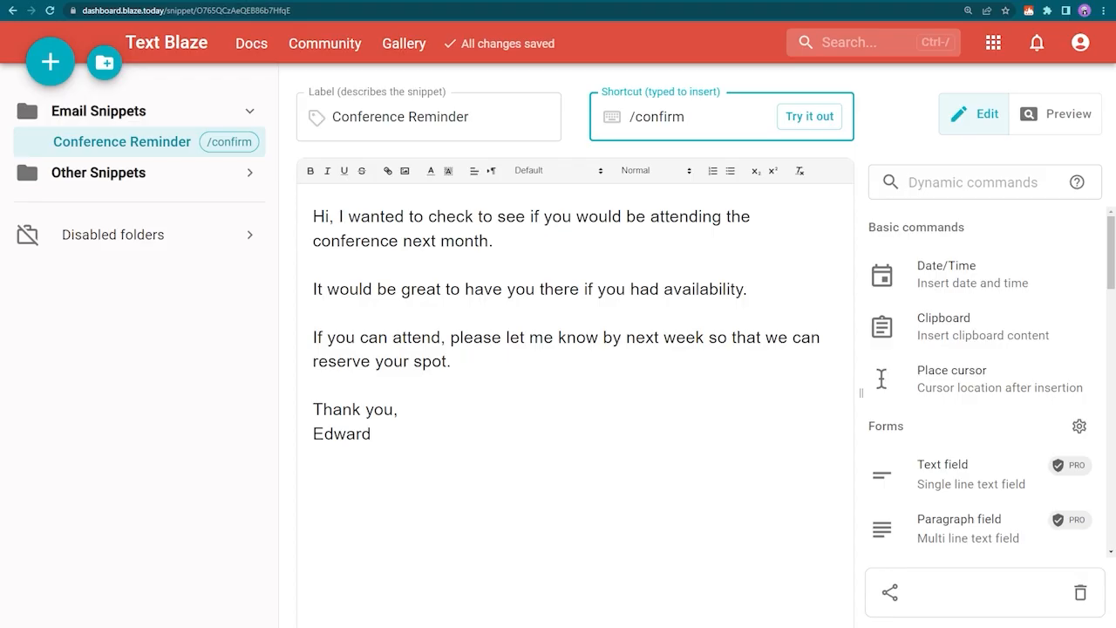
{"action": "mouse_move", "coordinate": [758, 310]}
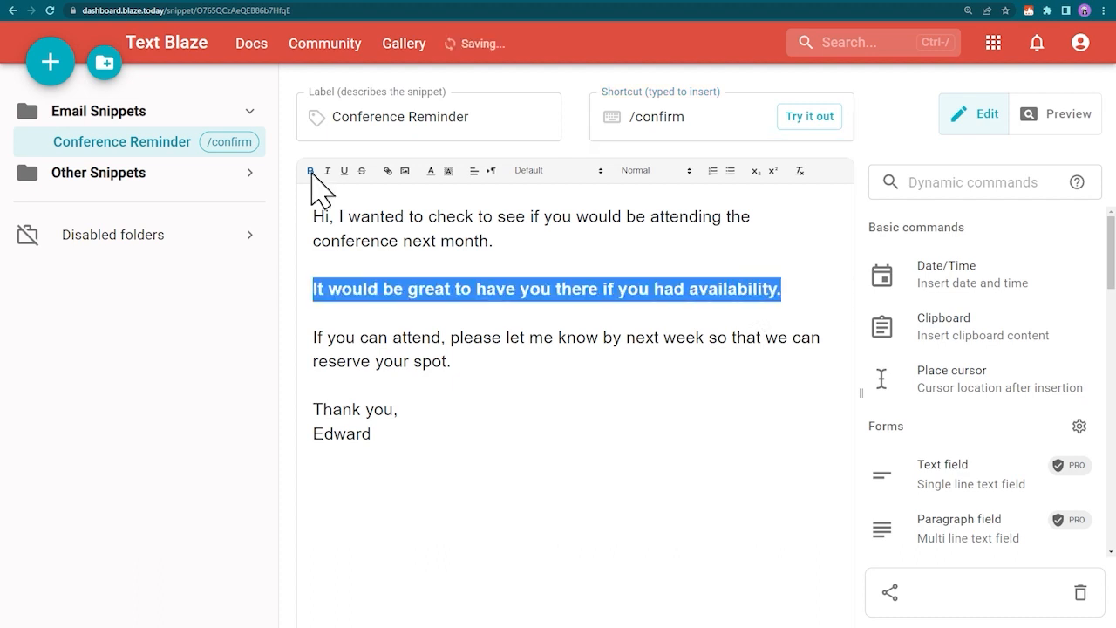
{"action": "left_click_drag", "start_coordinate": [504, 337], "coordinate": [704, 338]}
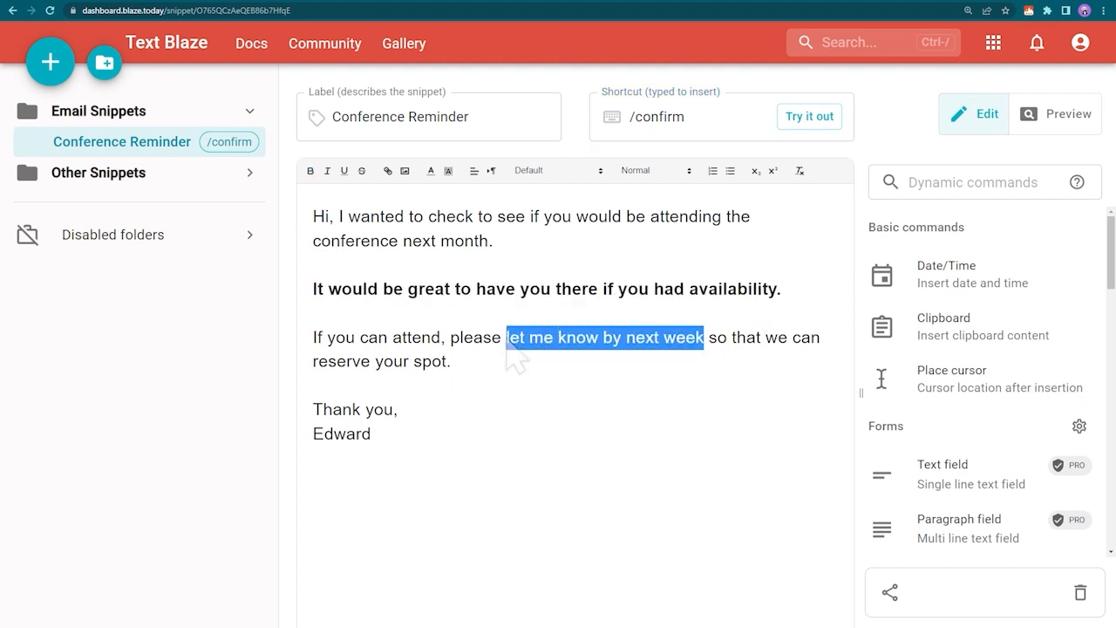
{"action": "left_click", "coordinate": [344, 170]}
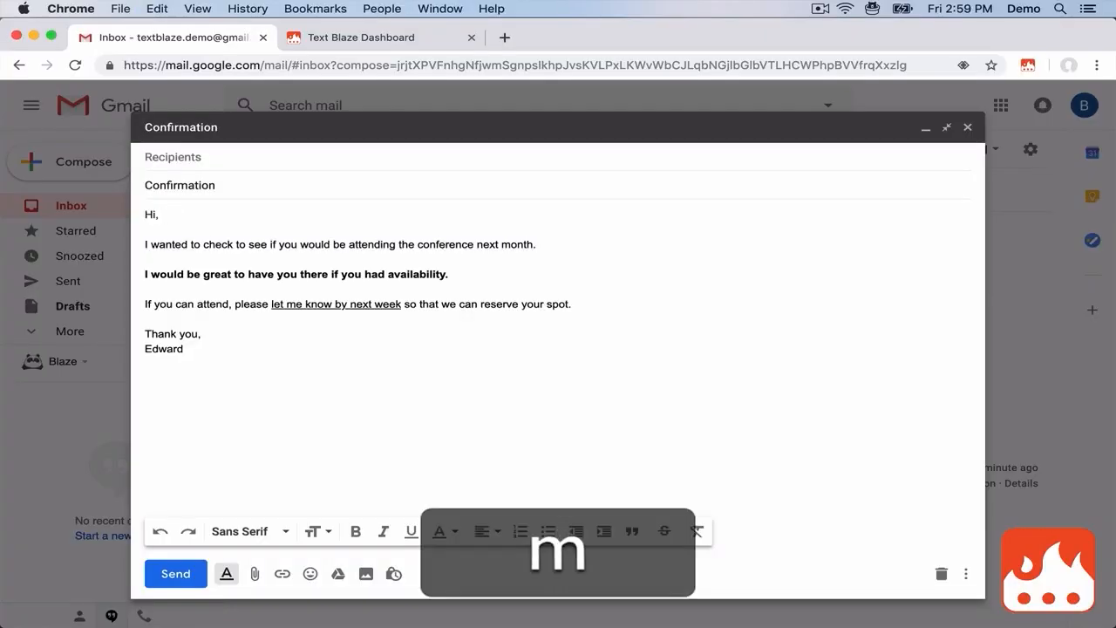
{"action": "left_click", "coordinate": [712, 37]}
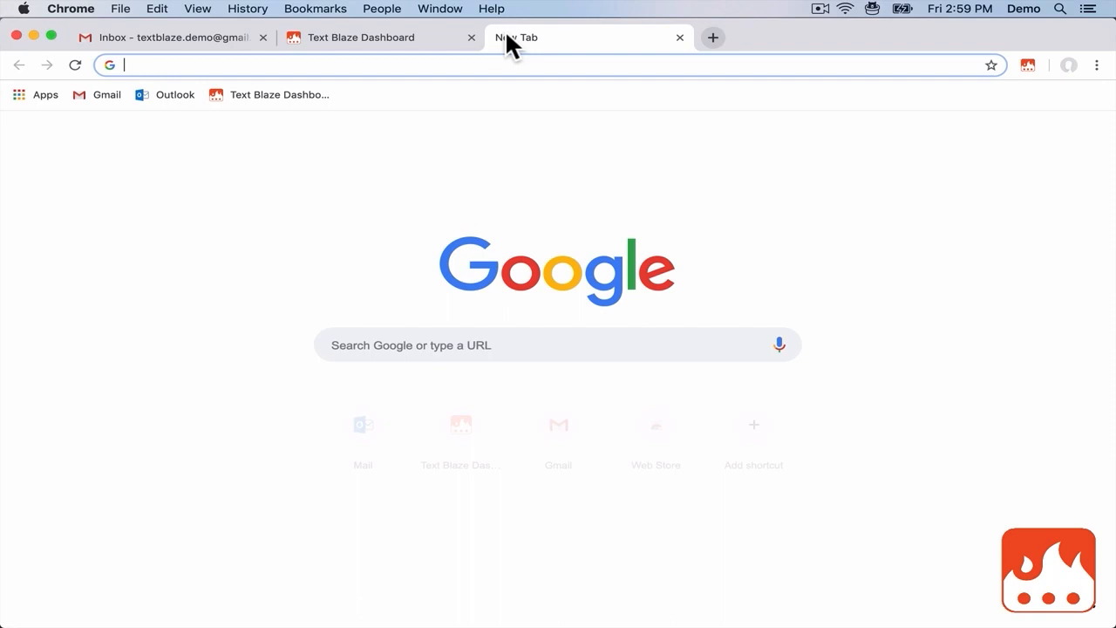
Go to Outlook and start a new message holding the formatted /confirm snippet
{"action": "left_click", "coordinate": [174, 94]}
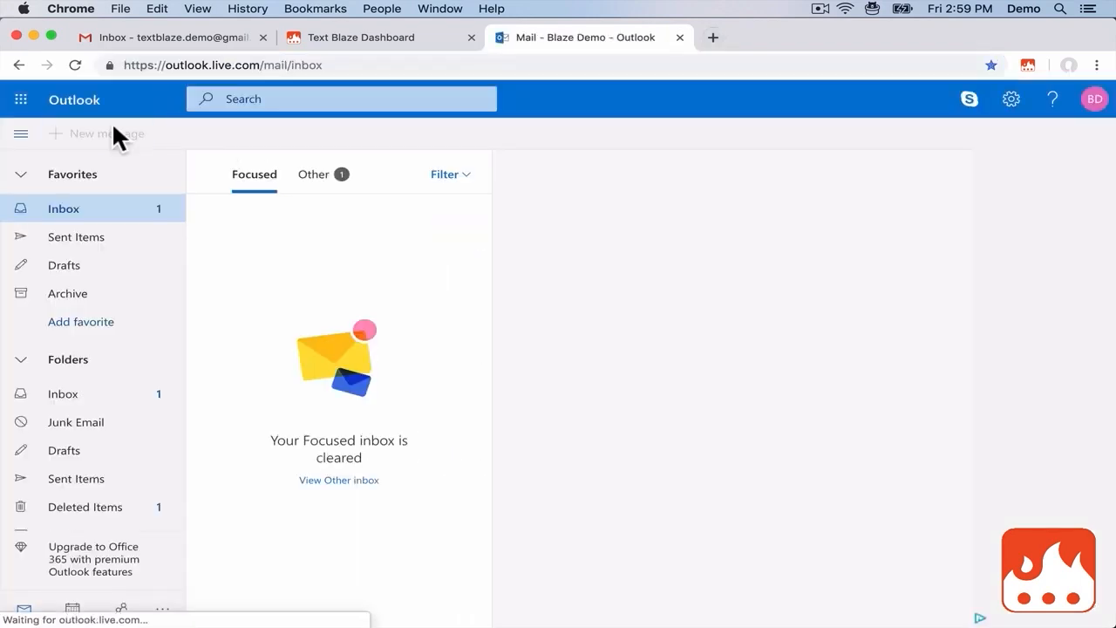
{"action": "left_click", "coordinate": [96, 134]}
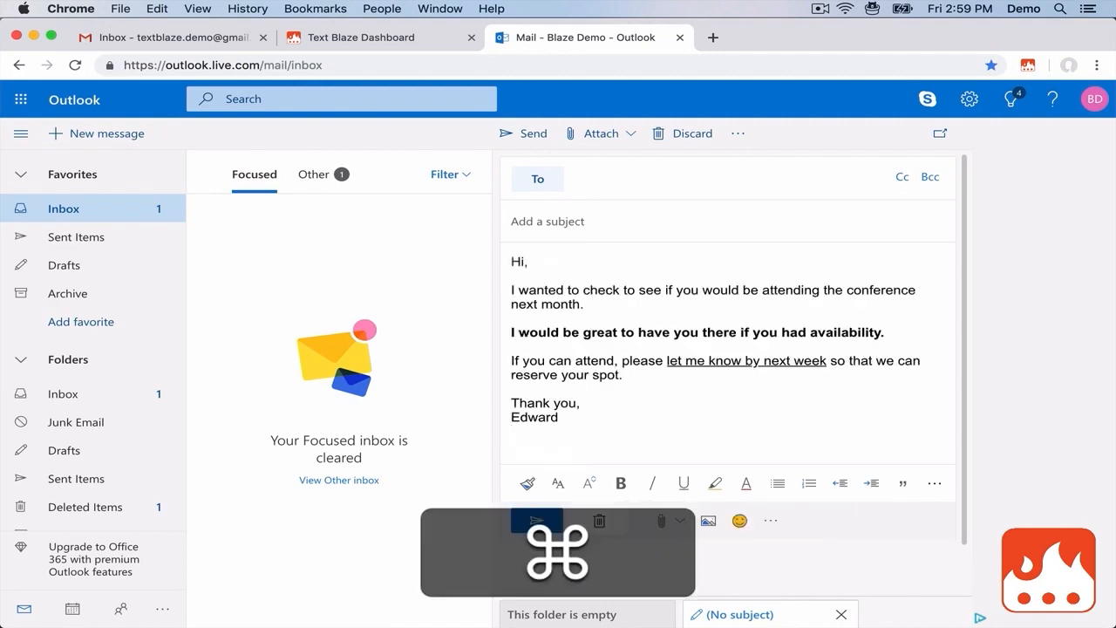
{"action": "left_click", "coordinate": [361, 36]}
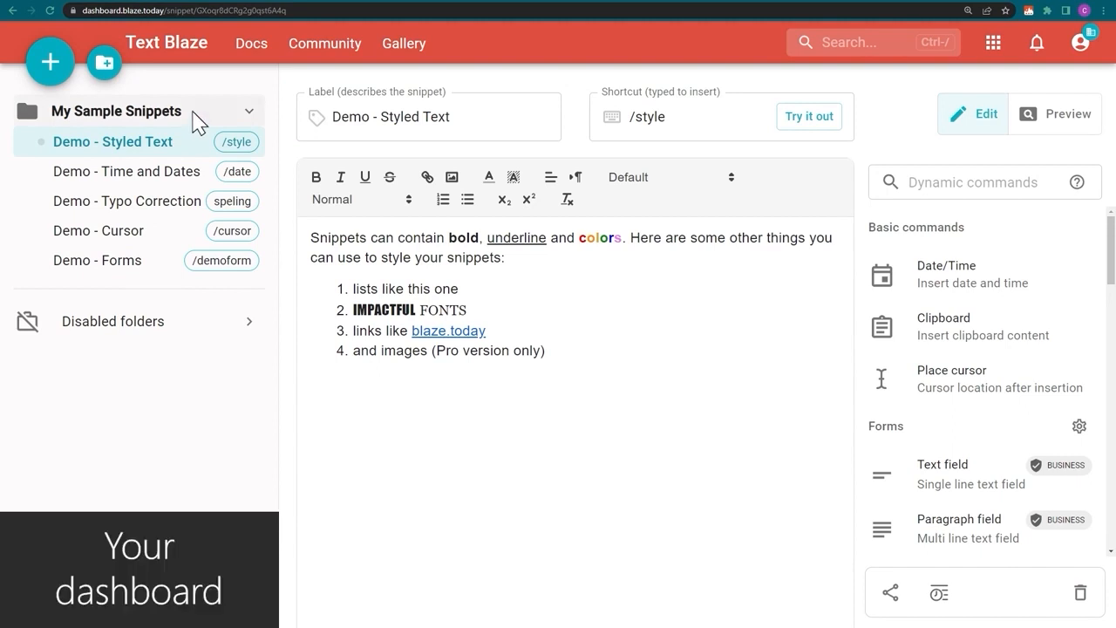
{"action": "left_click", "coordinate": [116, 110]}
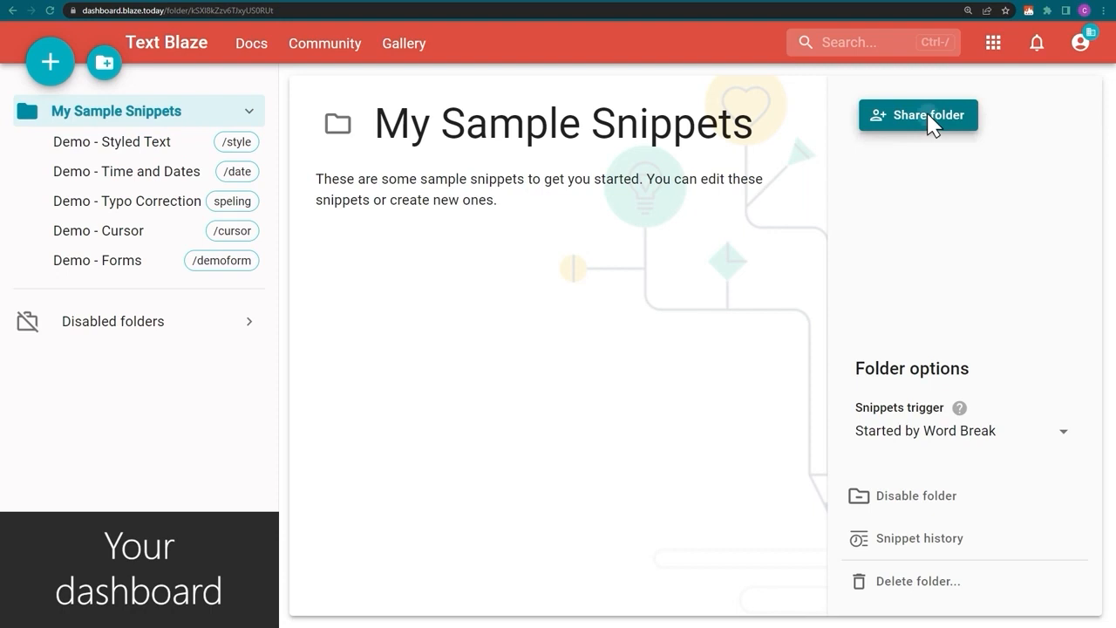
{"action": "left_click", "coordinate": [917, 115]}
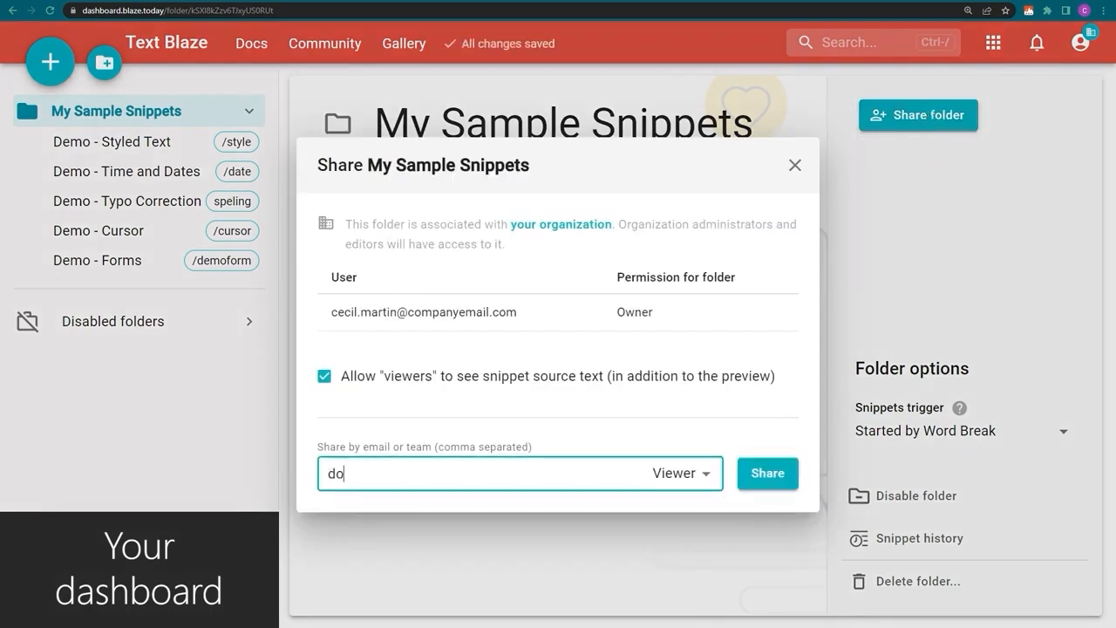
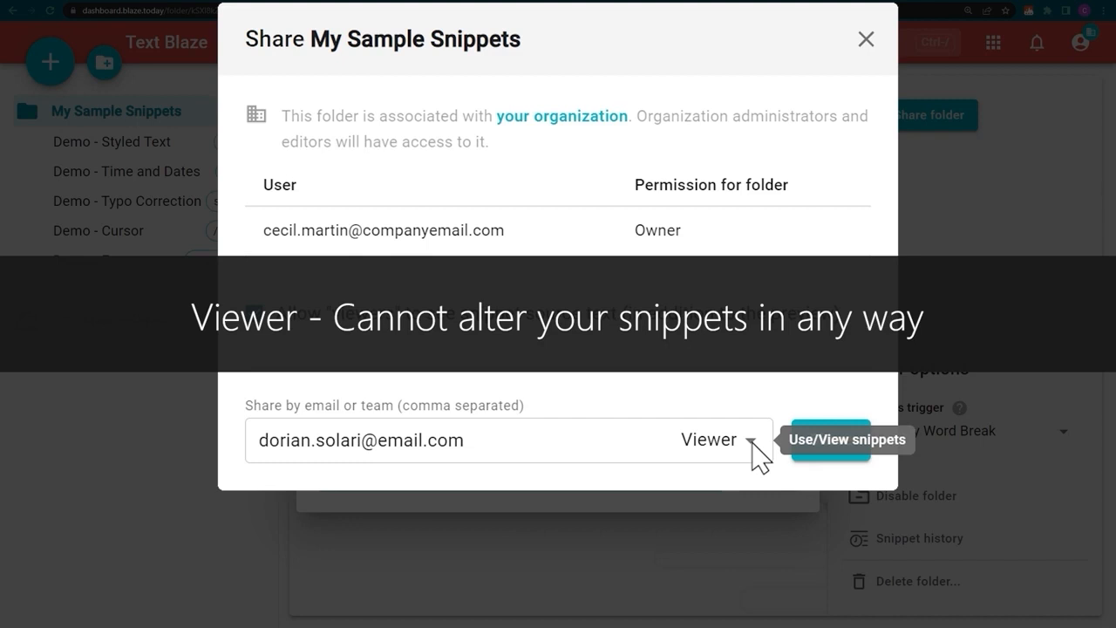
{"action": "left_click", "coordinate": [708, 439]}
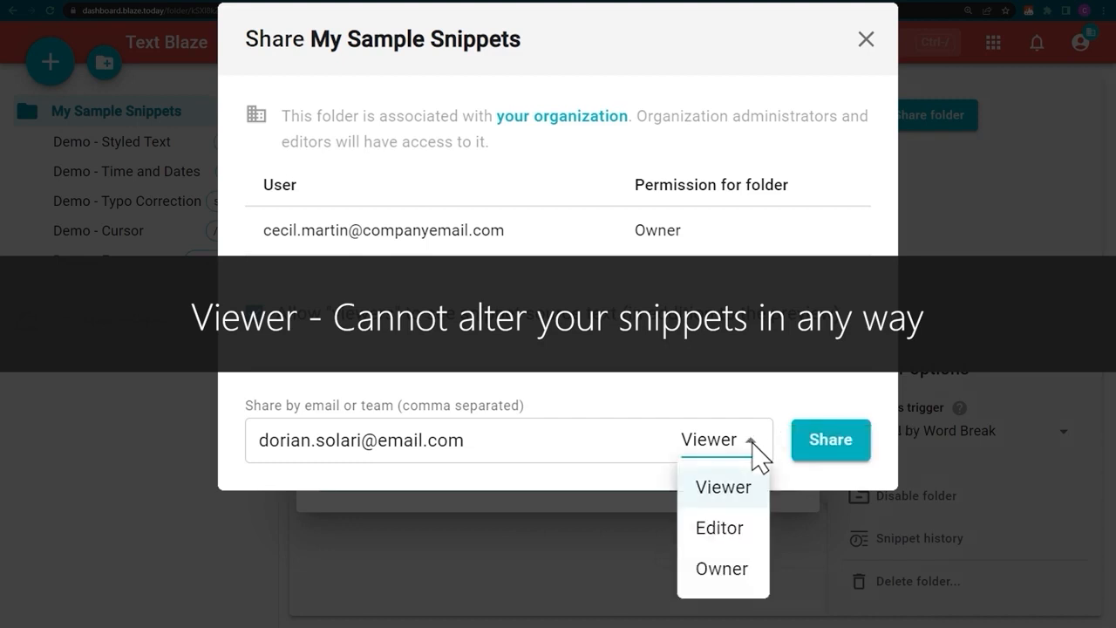